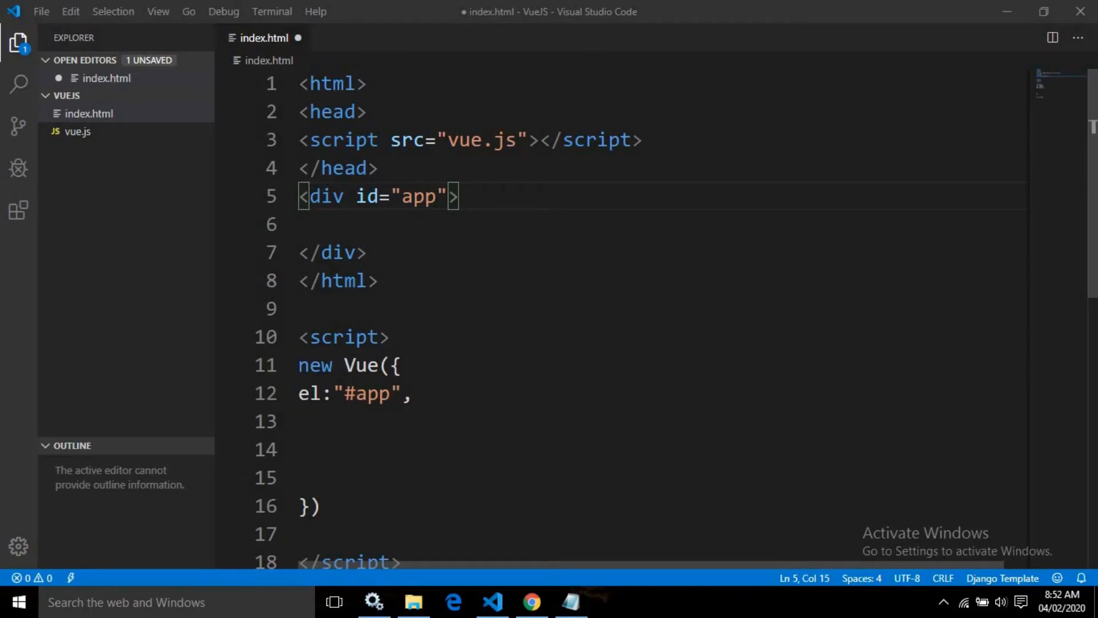
mouse_move(676, 359)
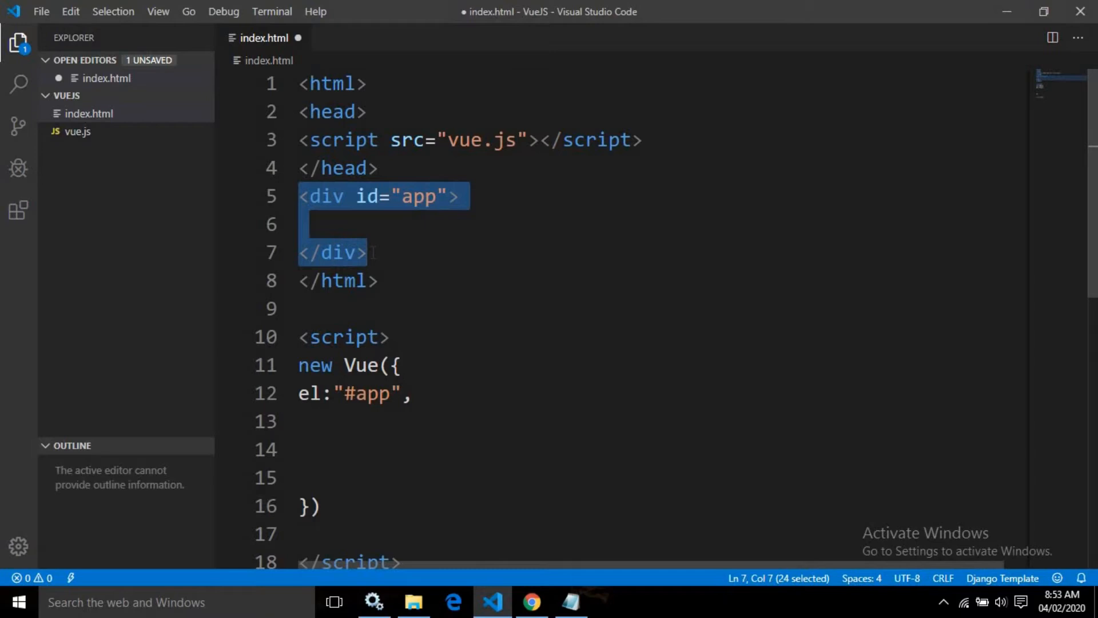
mouse_move(367, 425)
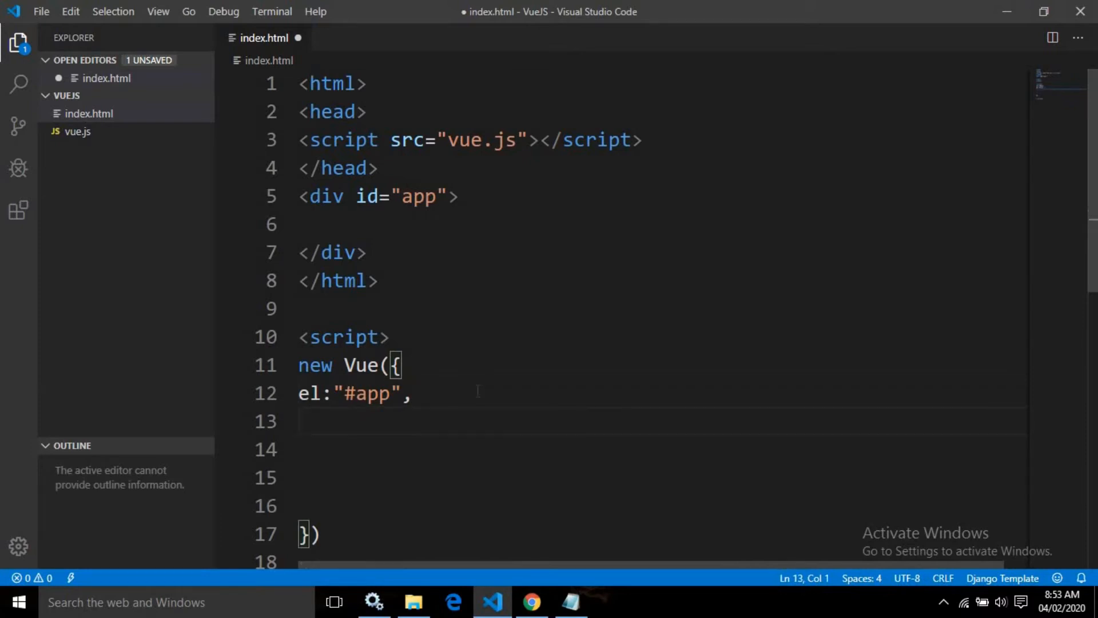
type("data:")
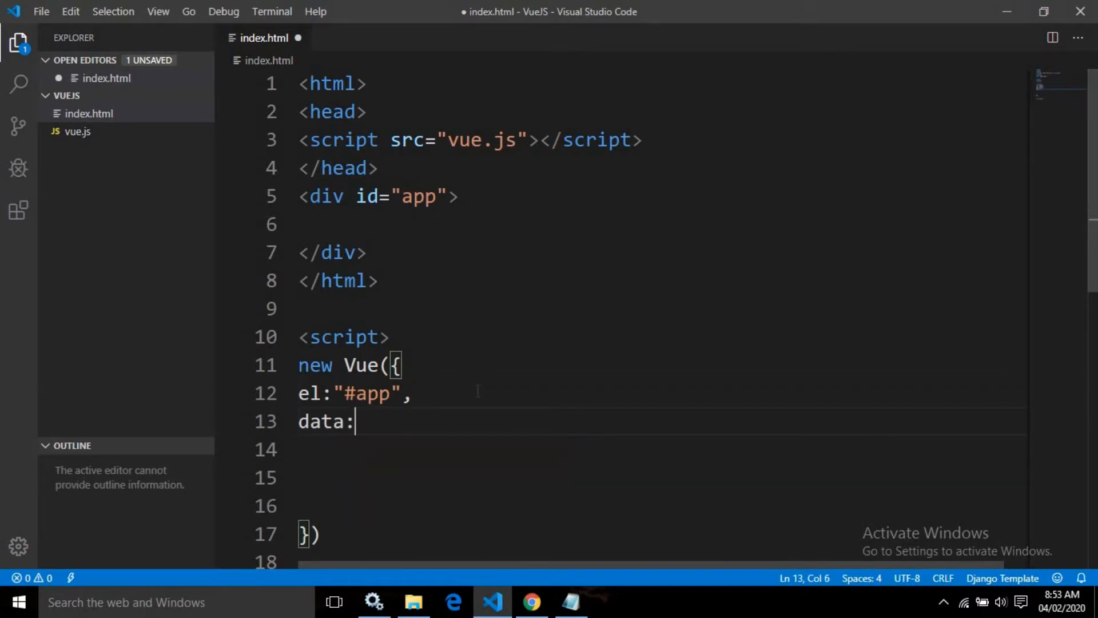
type("{")
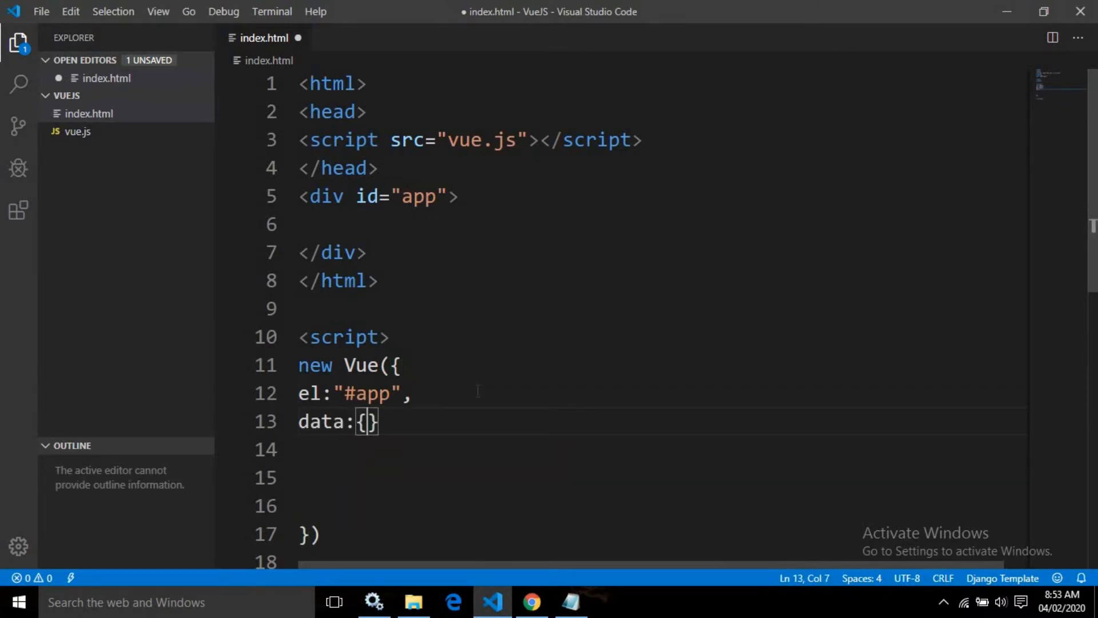
type("c")
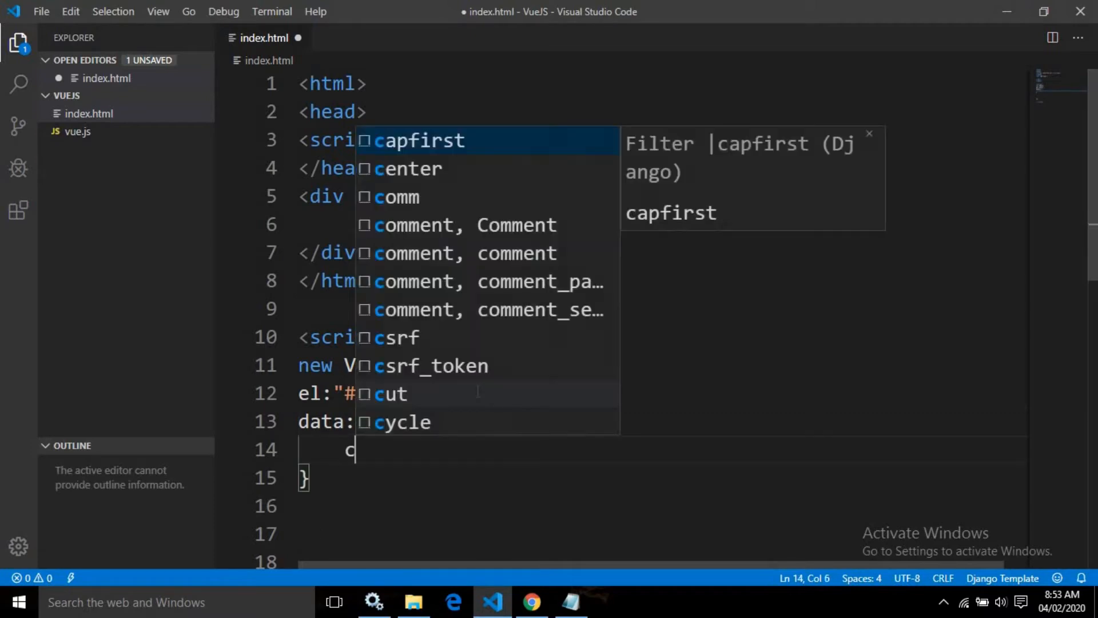
type("hanne")
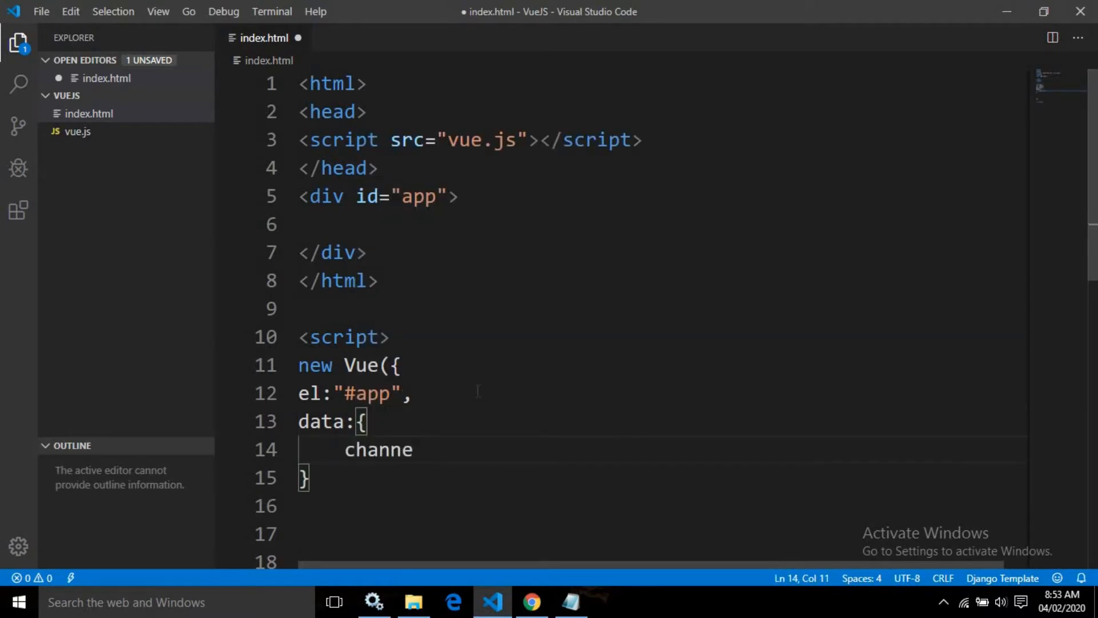
type("l")
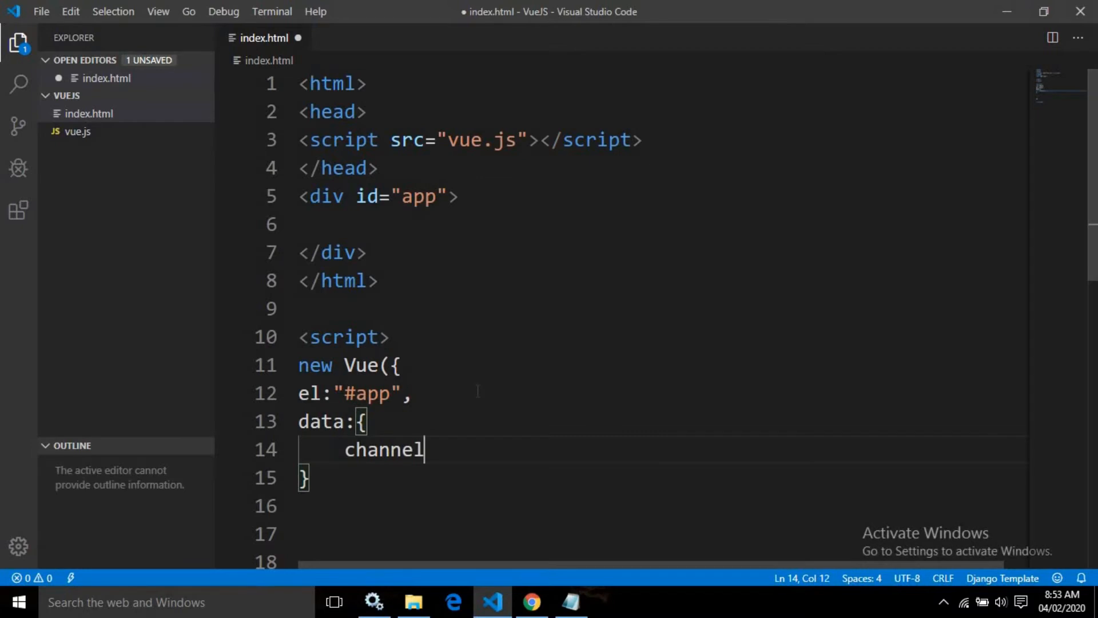
type("Li")
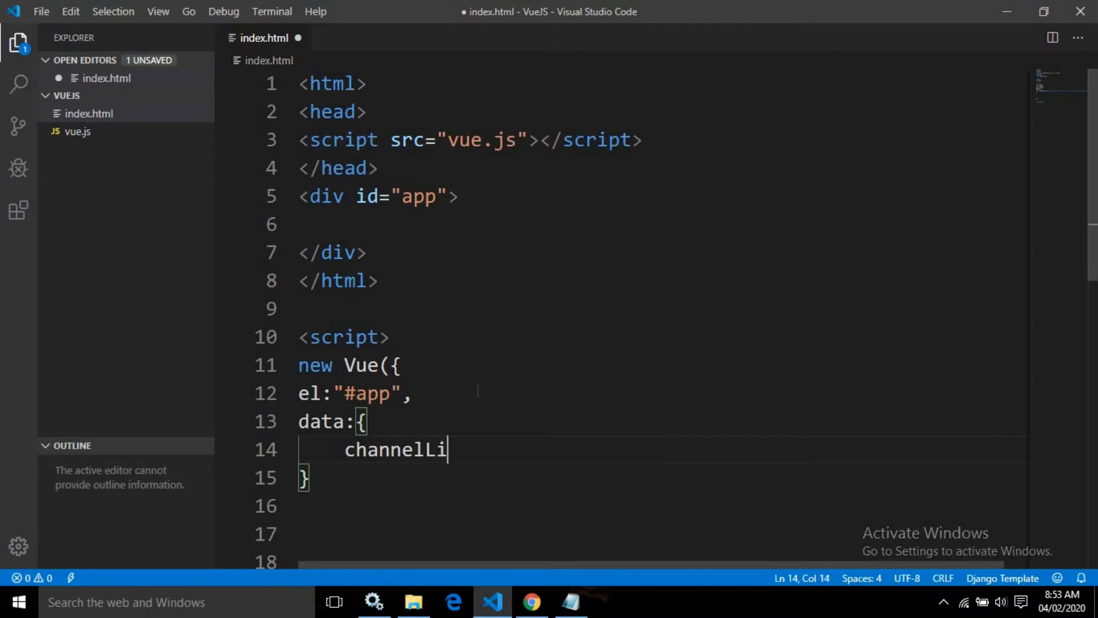
type("nk=")
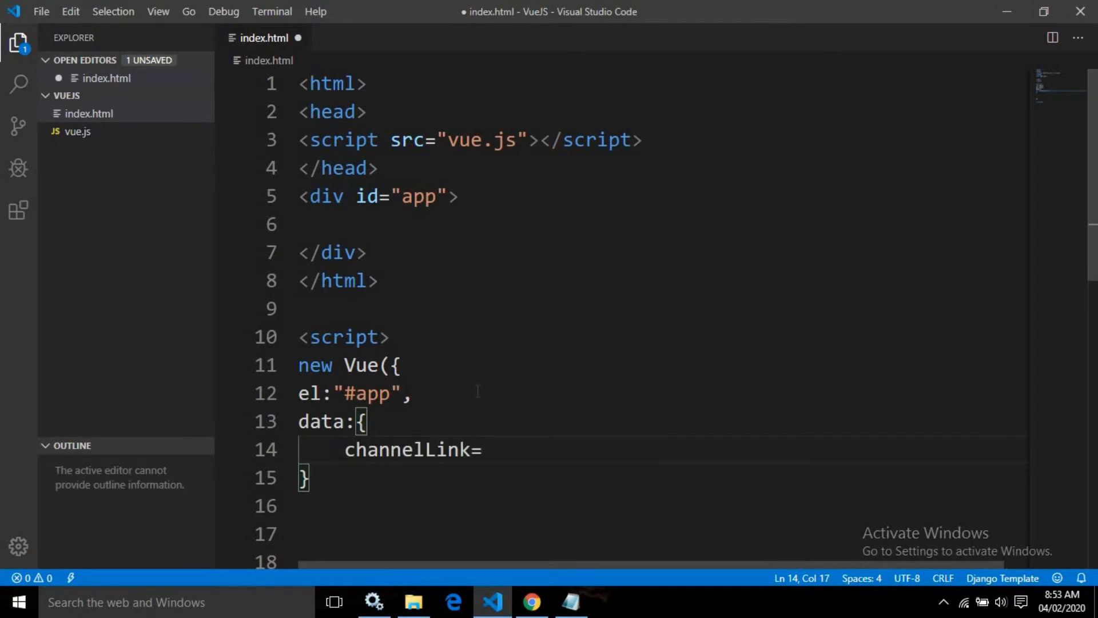
type(":\"\"")
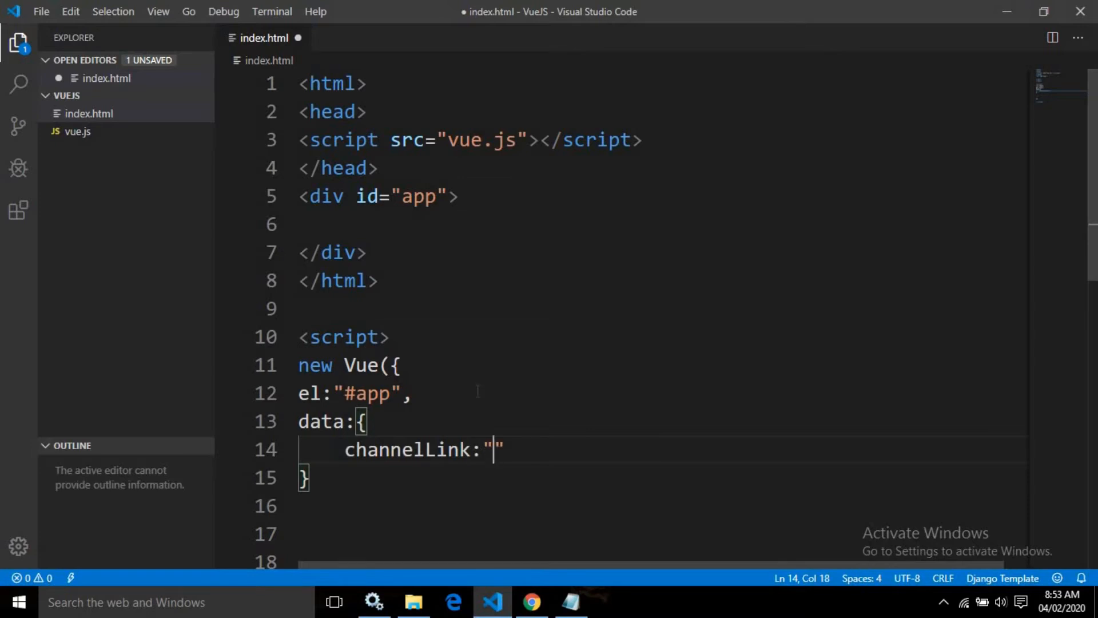
type("https://www.youtube.com/channel/UCF7RTcfO02xQ94cWH6C35bg")
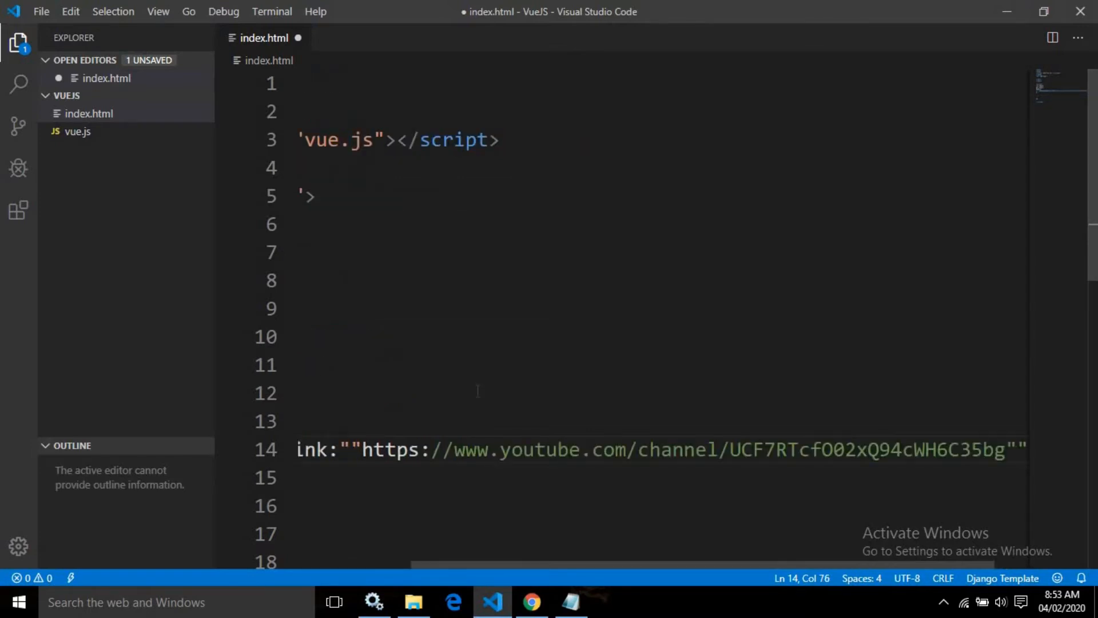
double_click(396, 449)
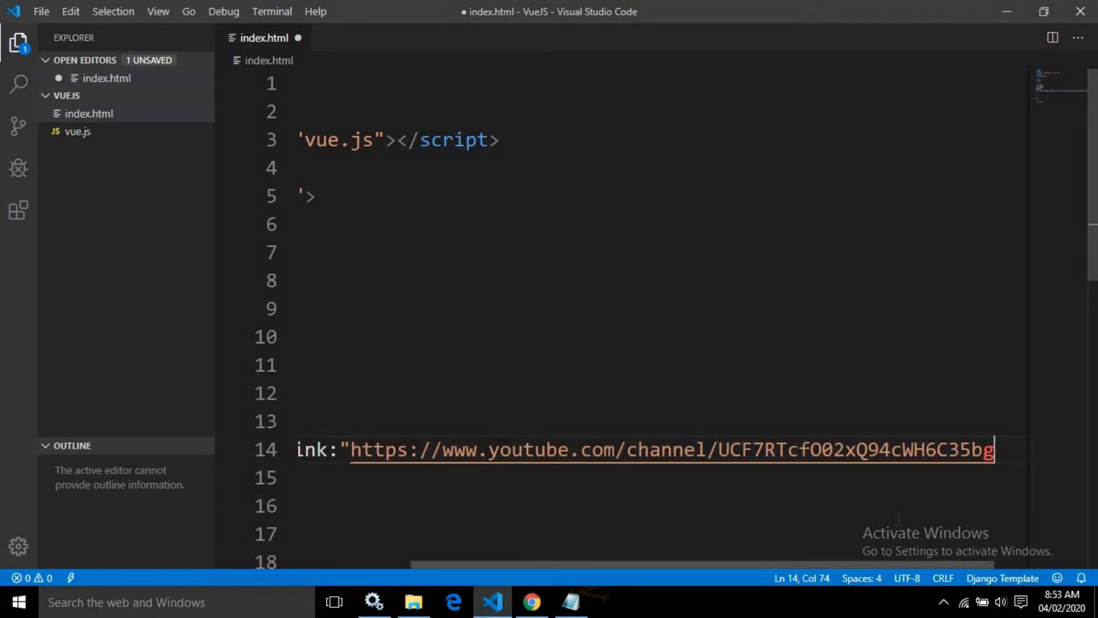
type("\"")
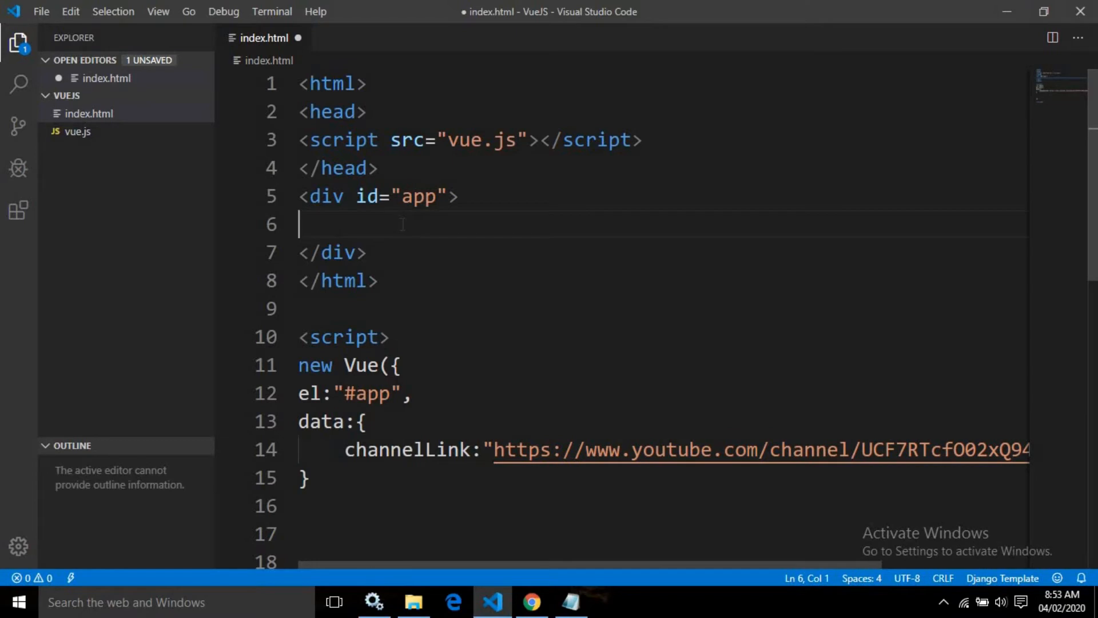
- Type a Ripples Code anchor tag with an empty href attribute
type("<a h")
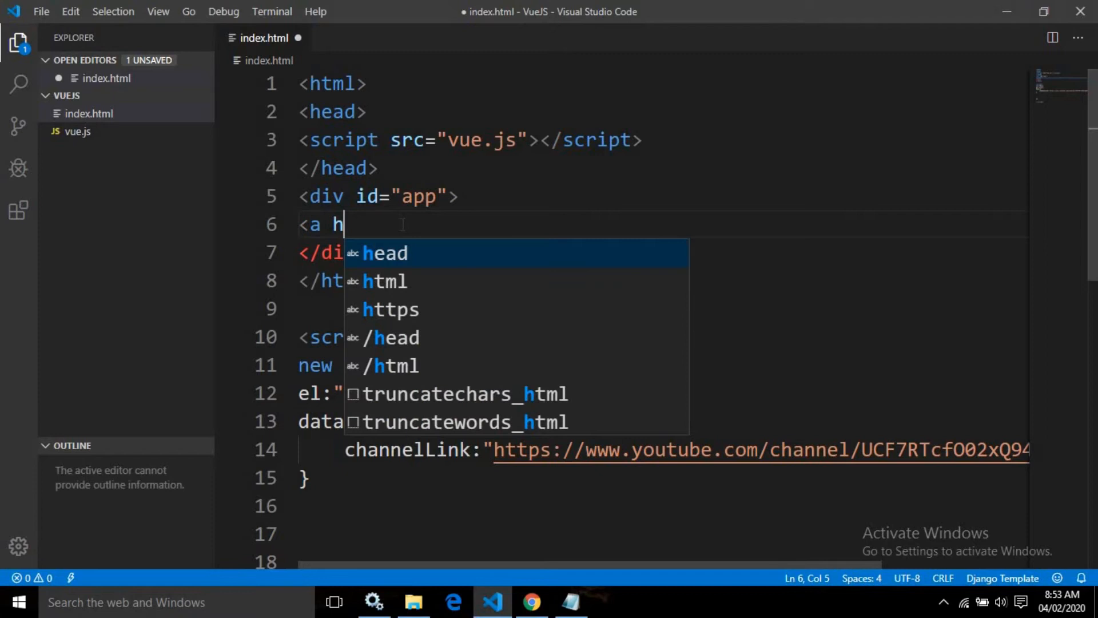
type("re")
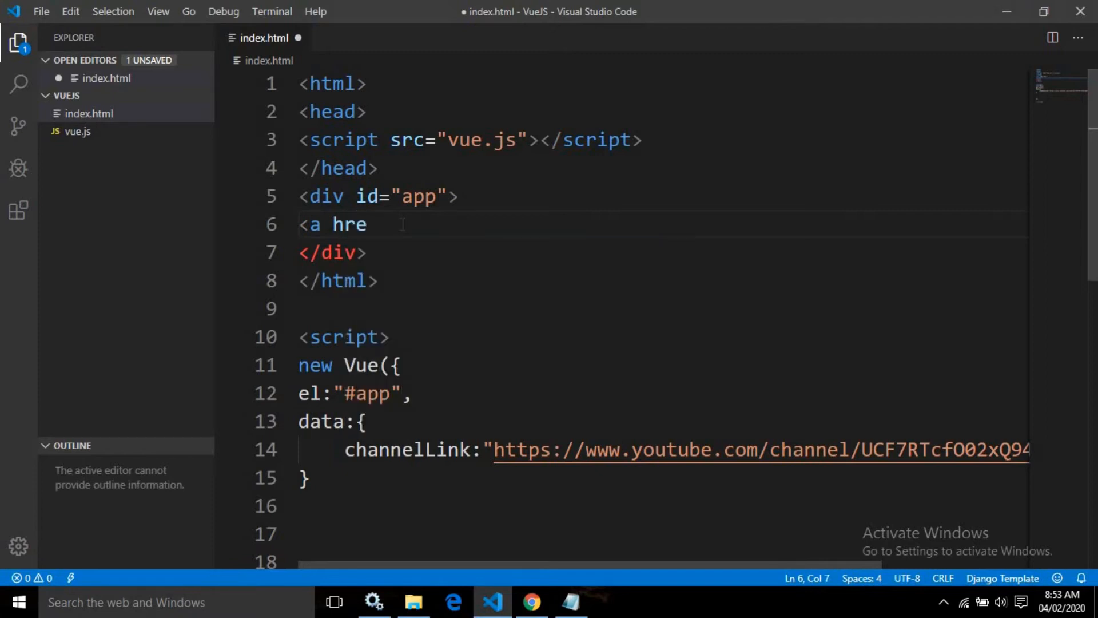
type("f")
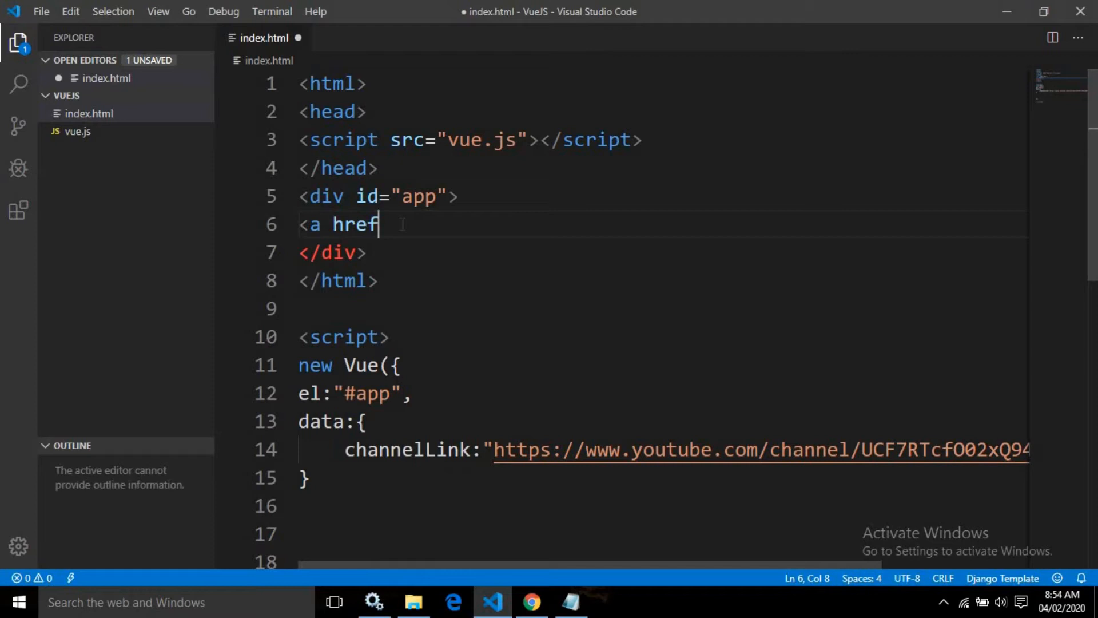
type("=\"\"")
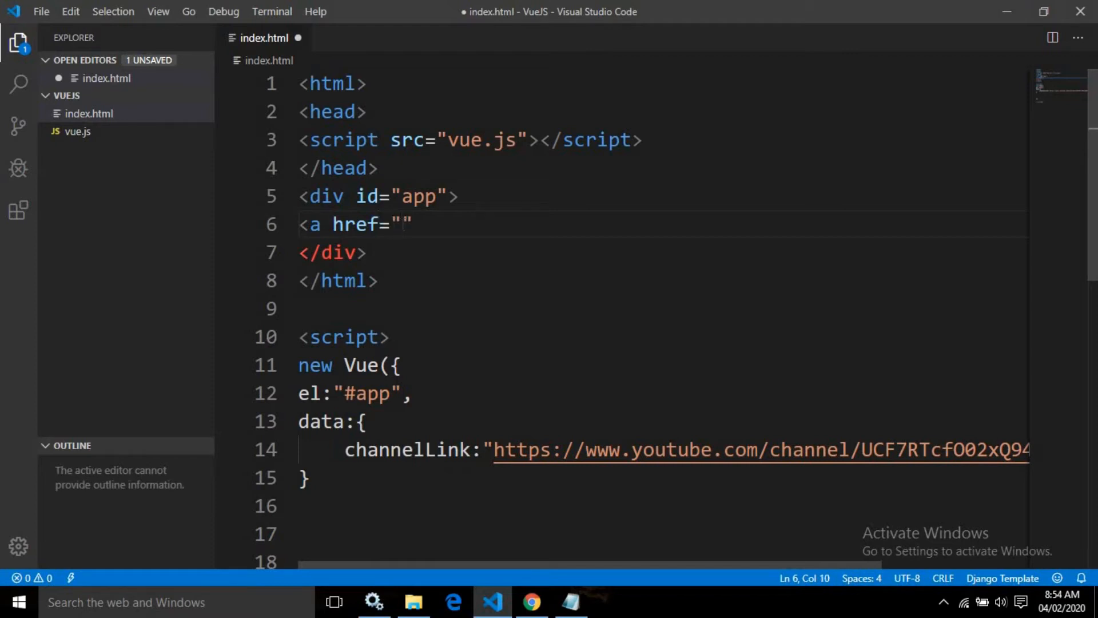
type(">")
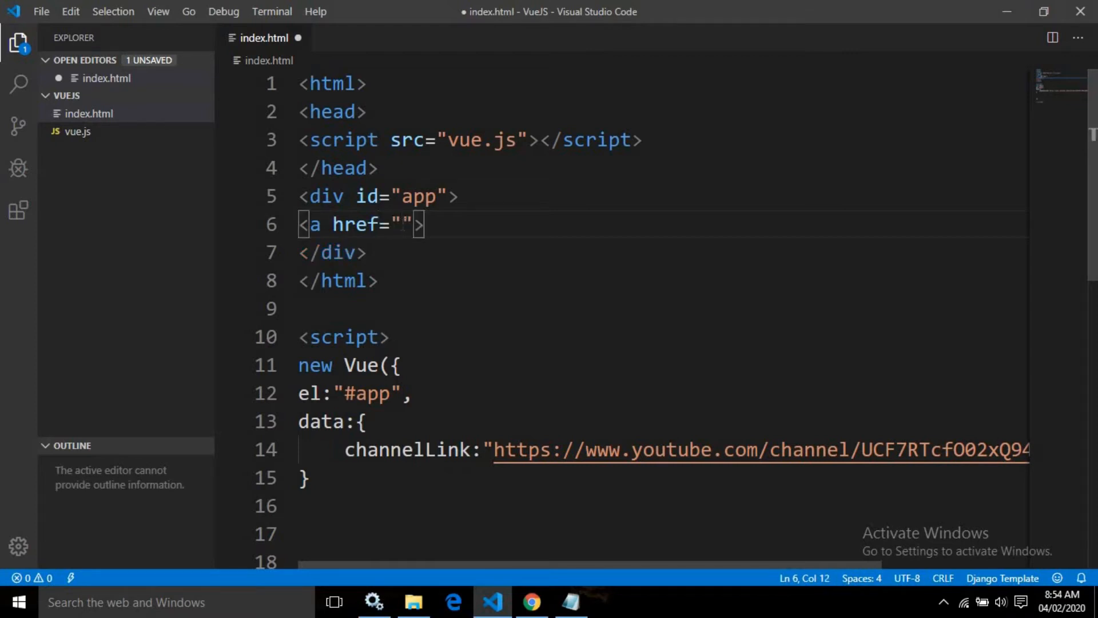
type("Ripples Code")
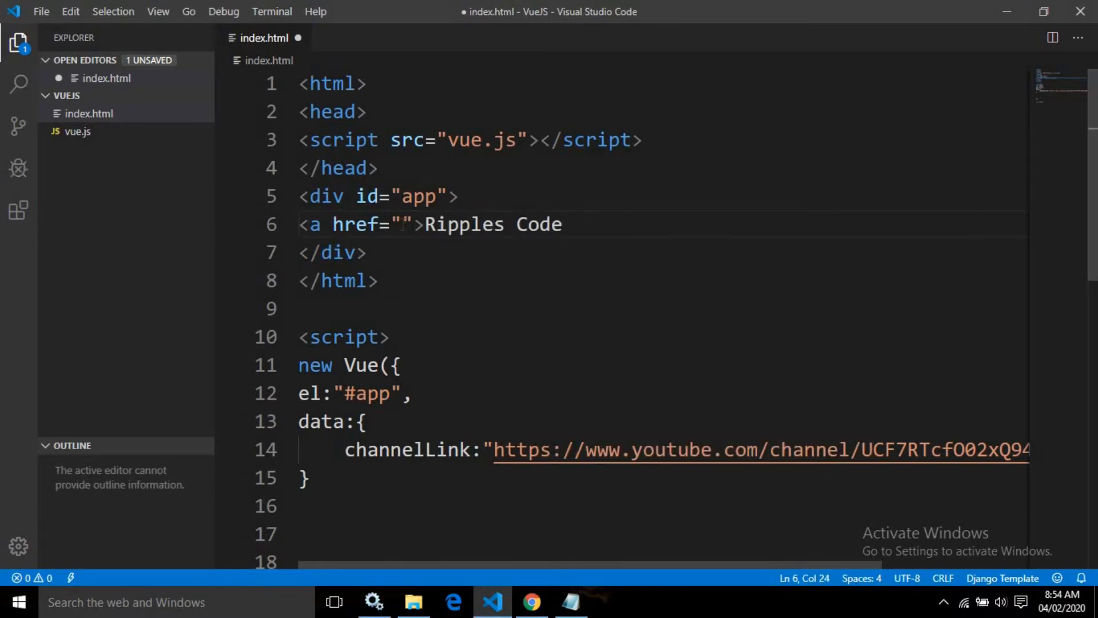
type("</a>")
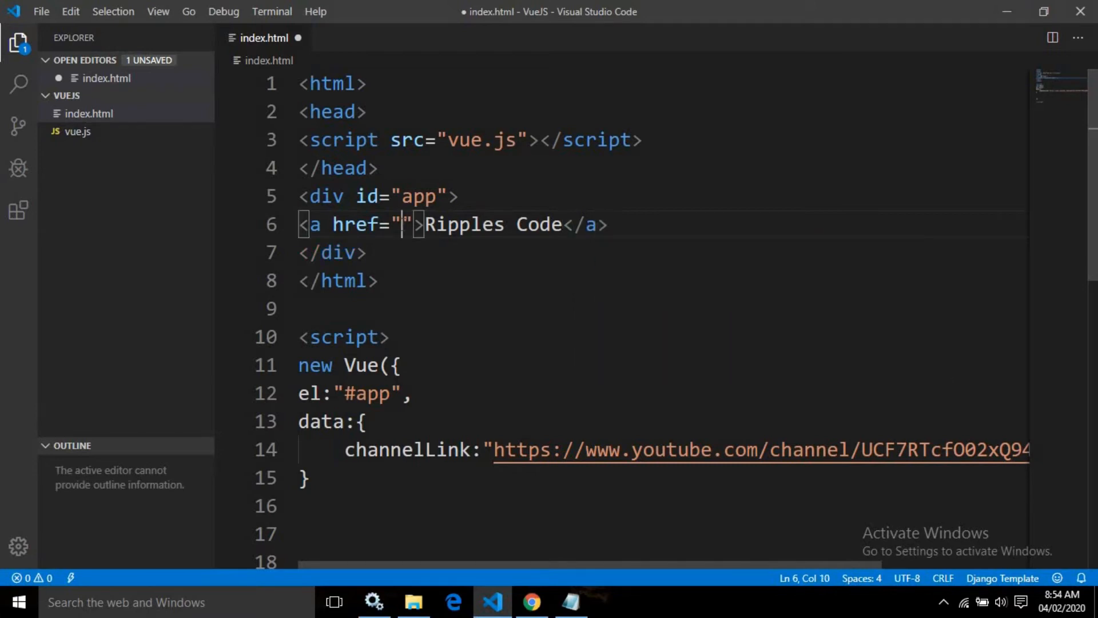
- Set the href value to {{channelLink}} and remove the extra spaces inside the braces
key("Backspace")
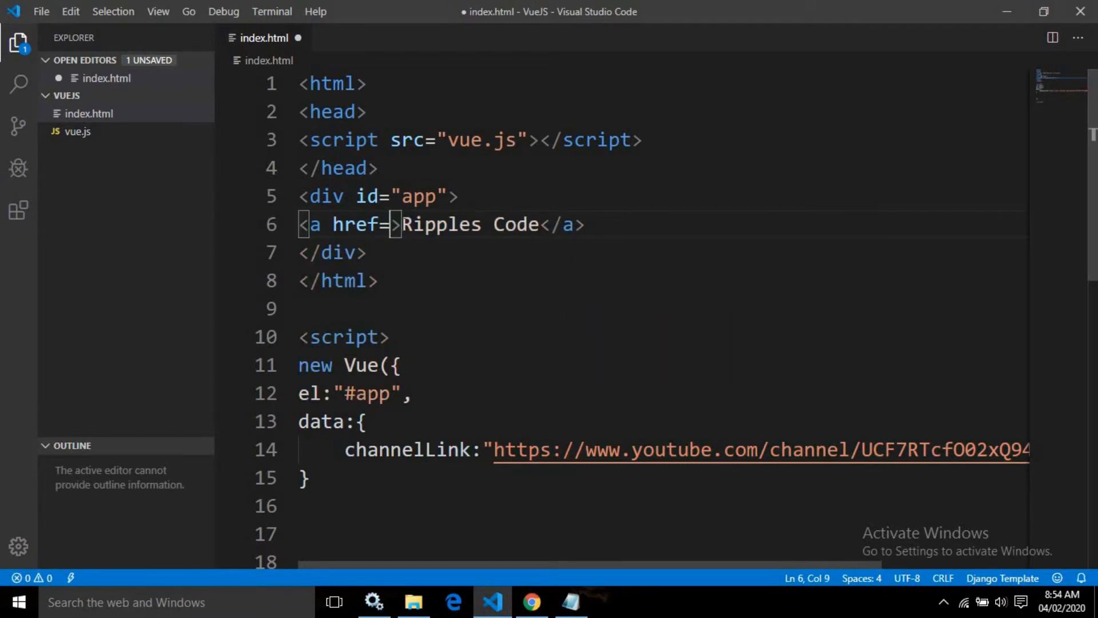
type("{{ }}")
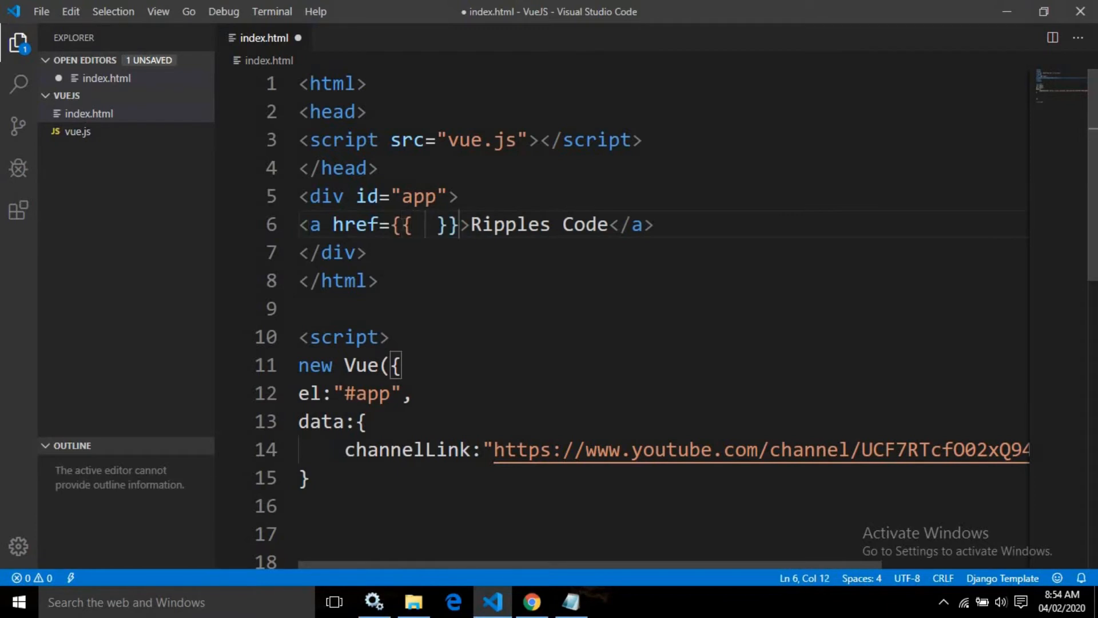
double_click(406, 449)
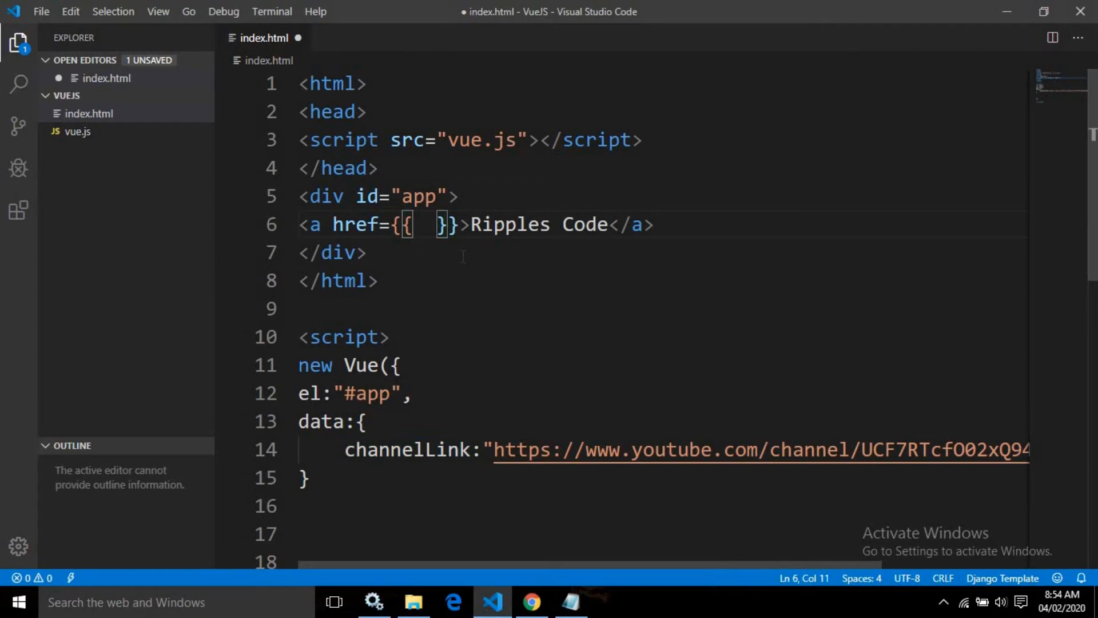
type("channelLink")
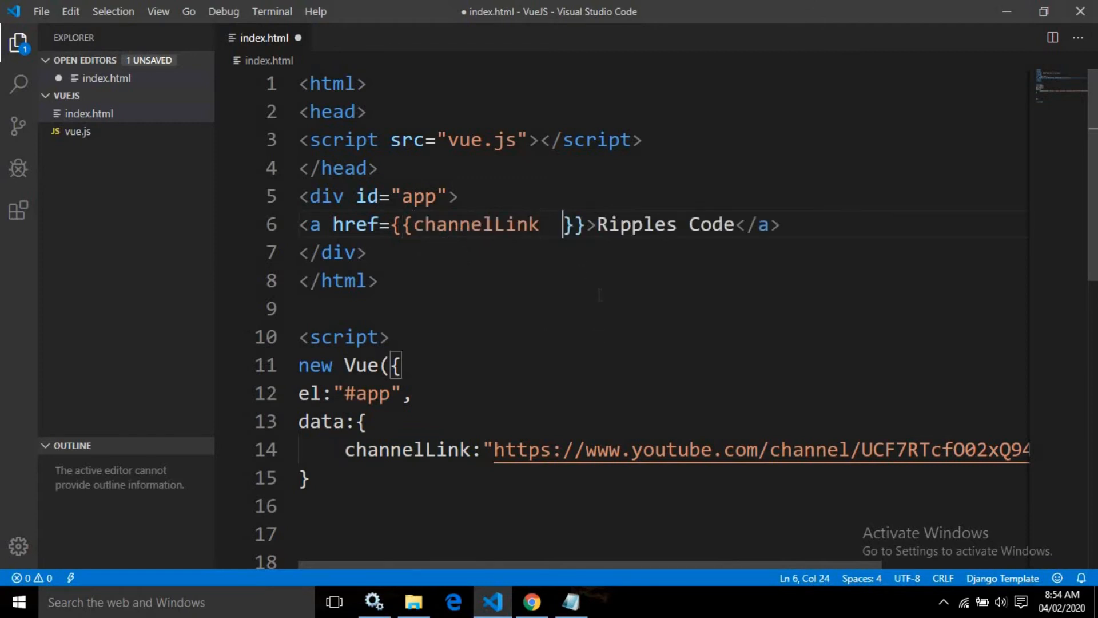
key("Backspace")
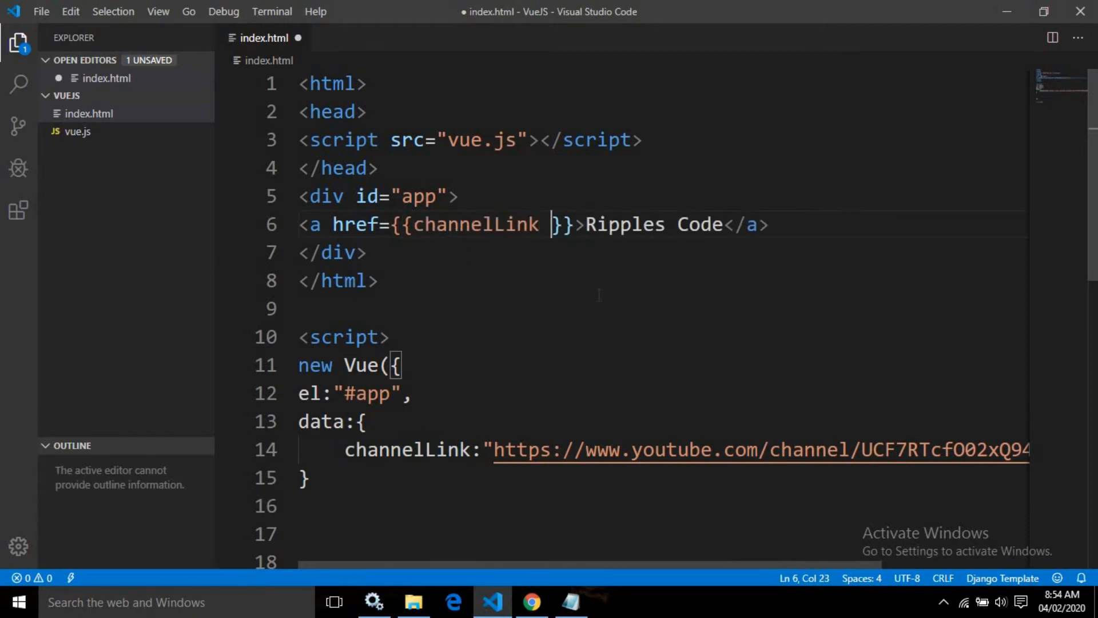
key("Backspace")
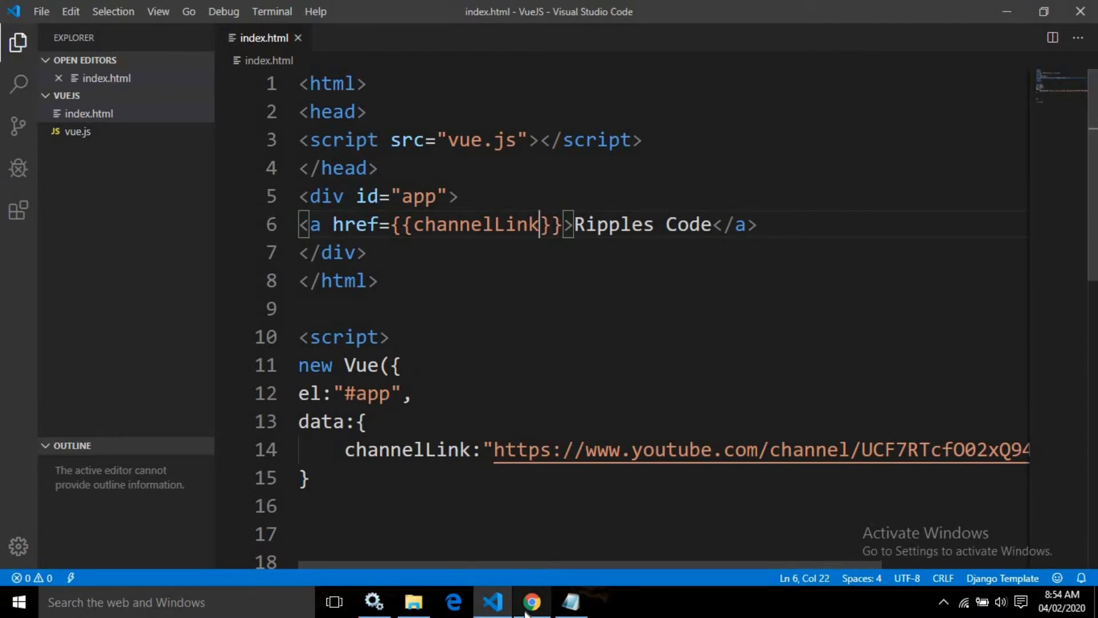
left_click(531, 602)
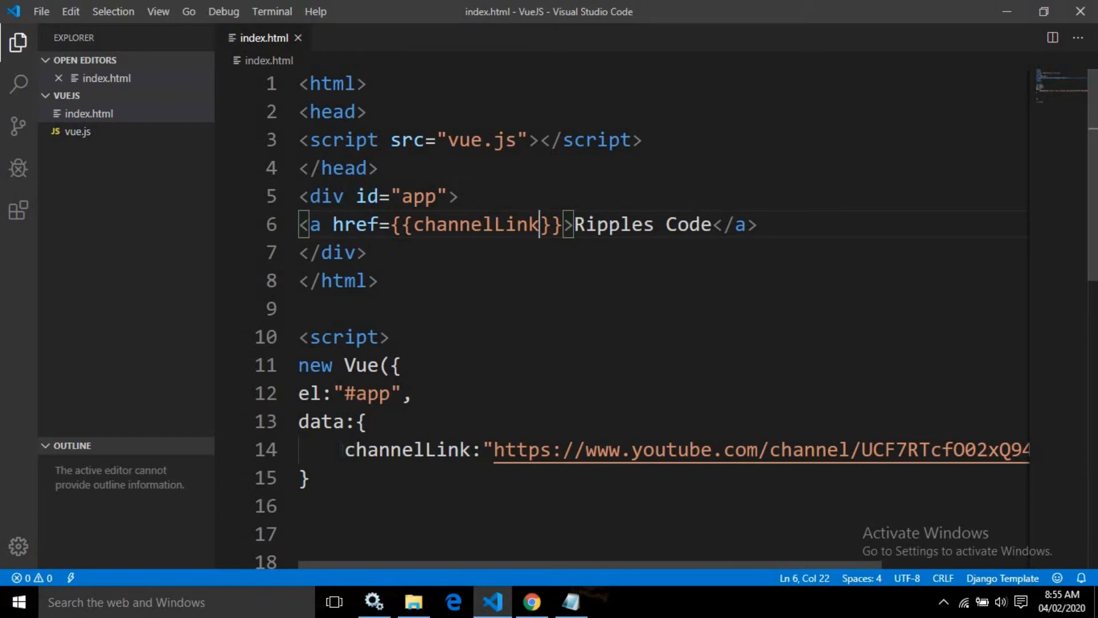
- Select the channelLink property name, then strip ={{channelLink}} from the href attribute
double_click(362, 449)
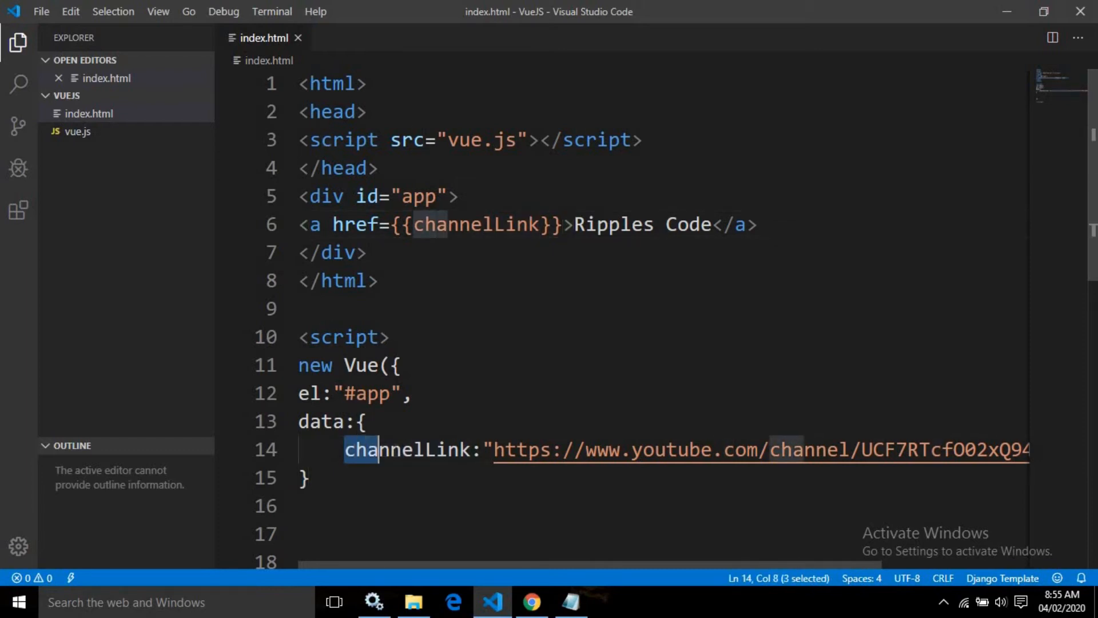
double_click(399, 449)
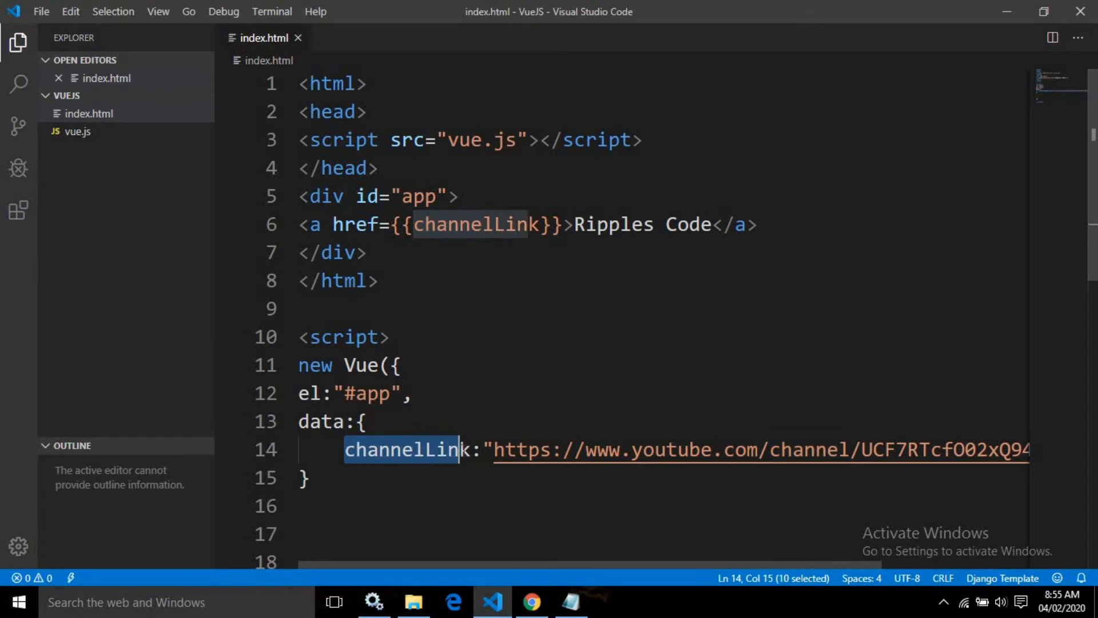
key("shift+Right")
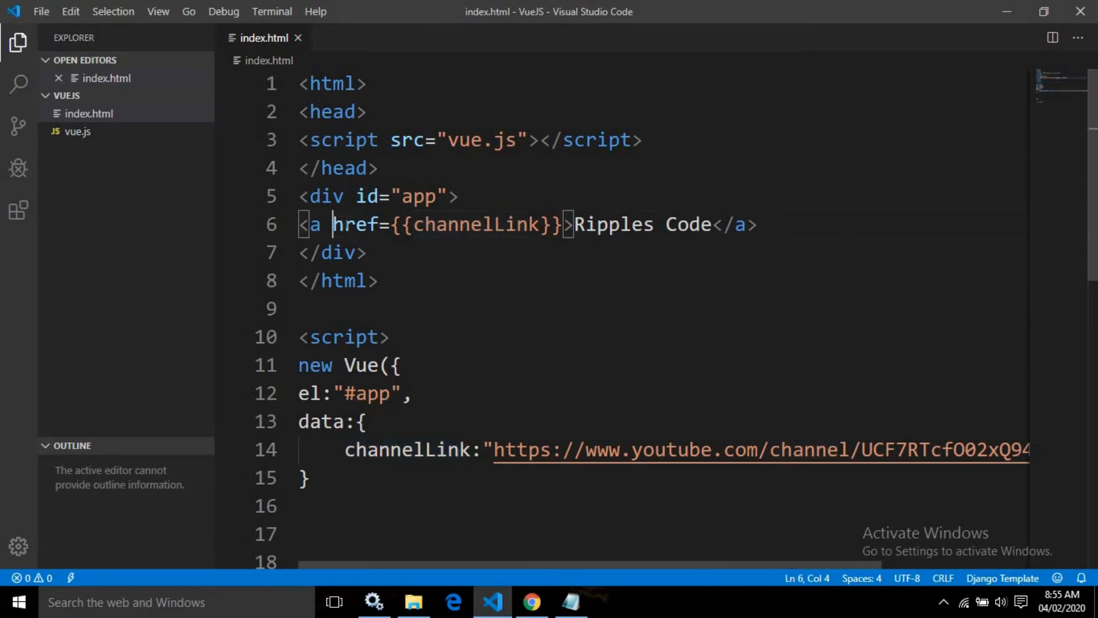
double_click(354, 224)
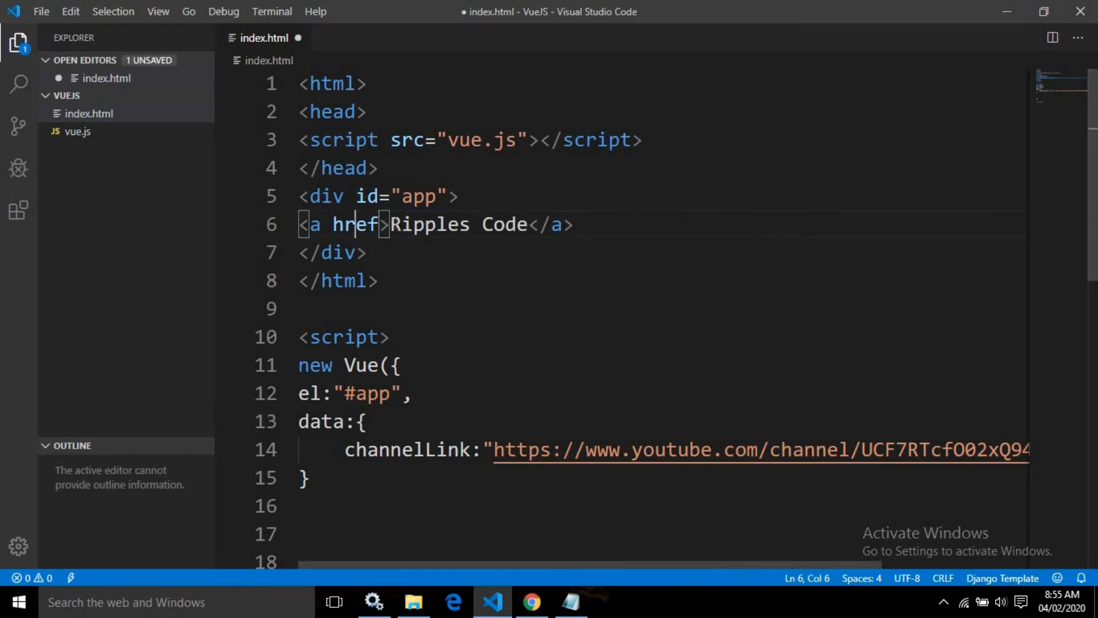
- Prefix href with v-bind: and set its value to "channelLink"
type("v")
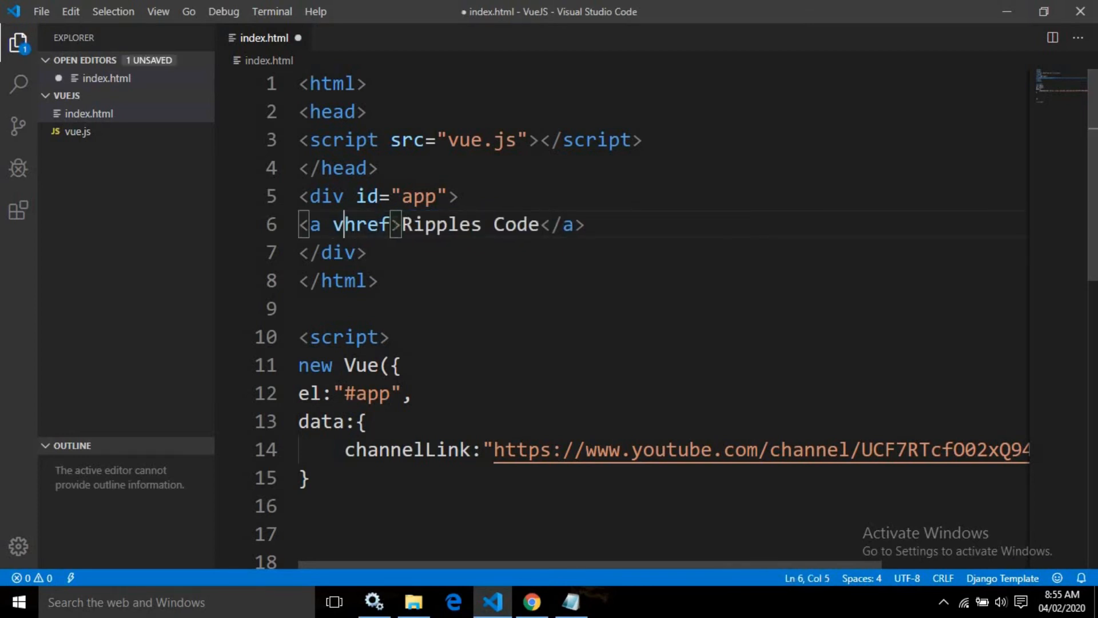
type("-bind")
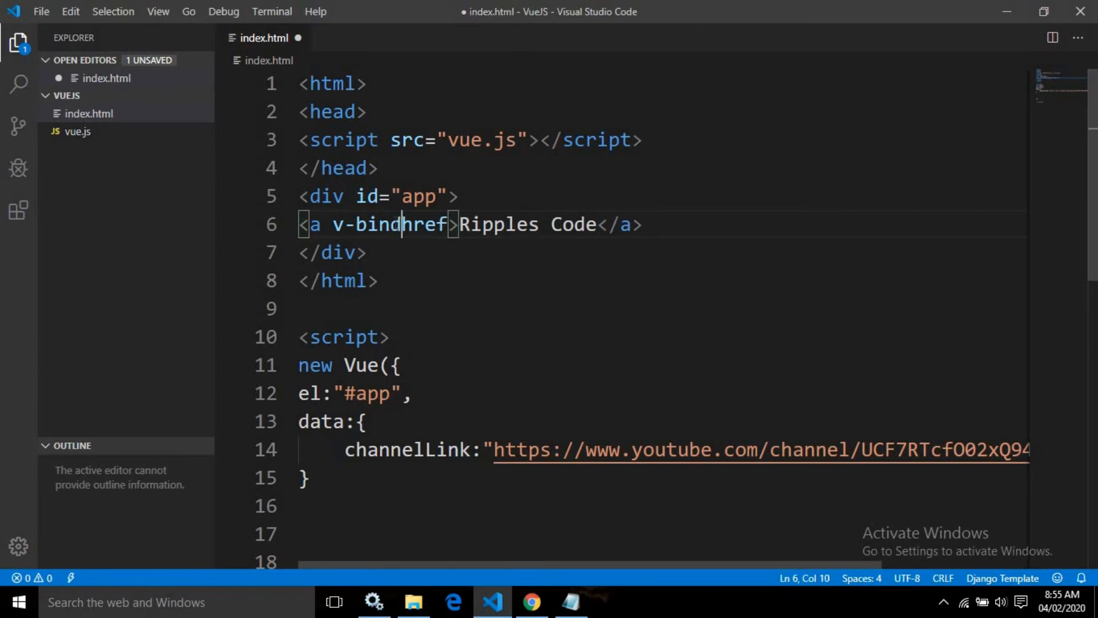
type(":")
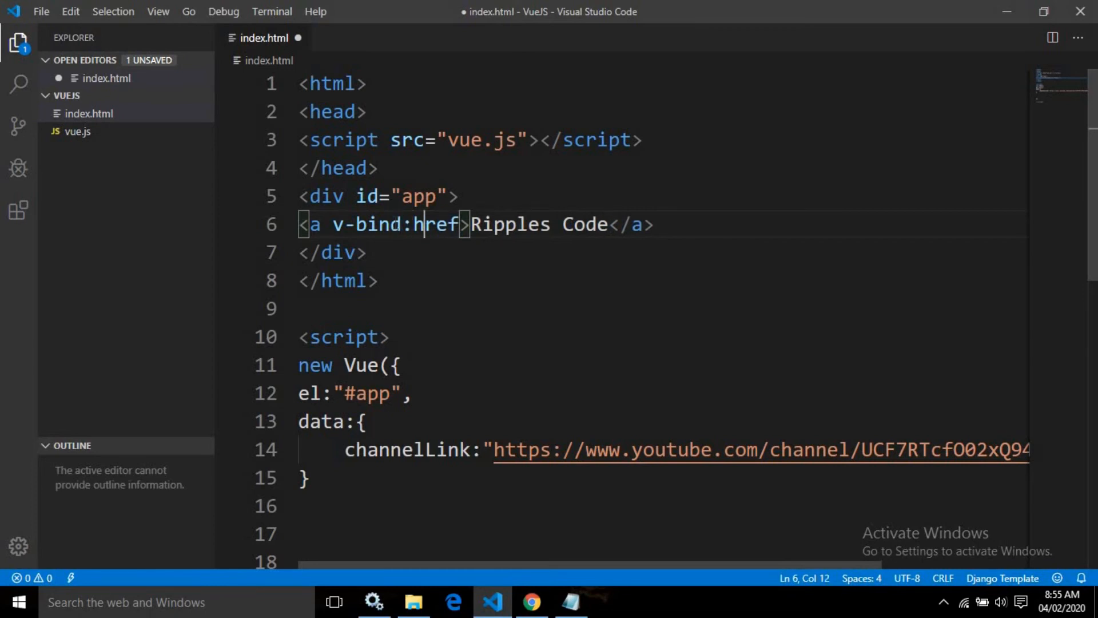
type("=")
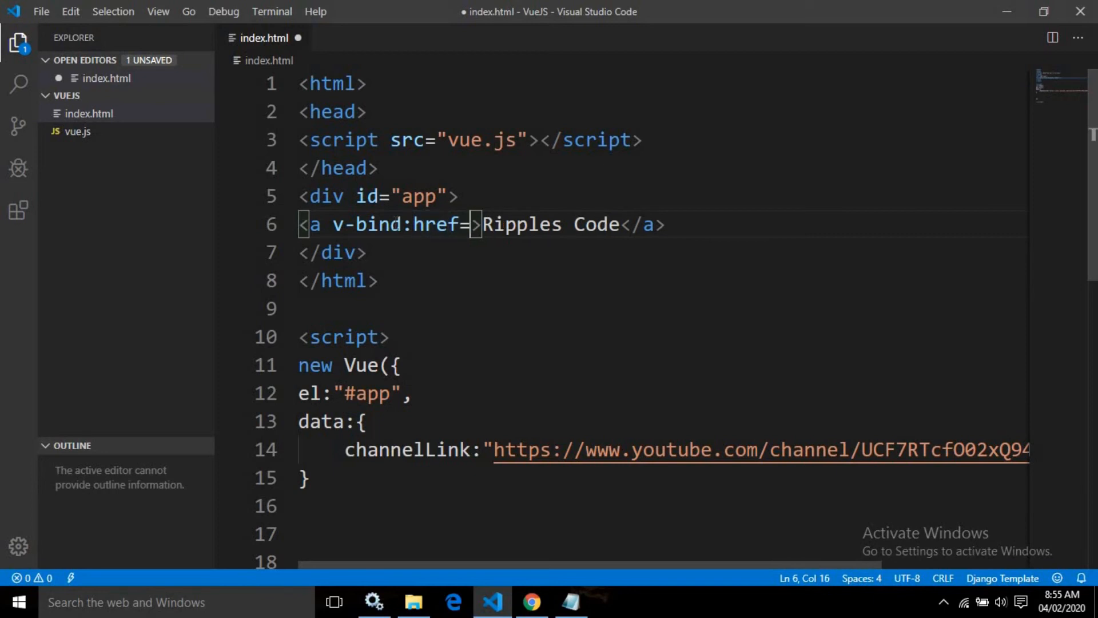
type("\"\"")
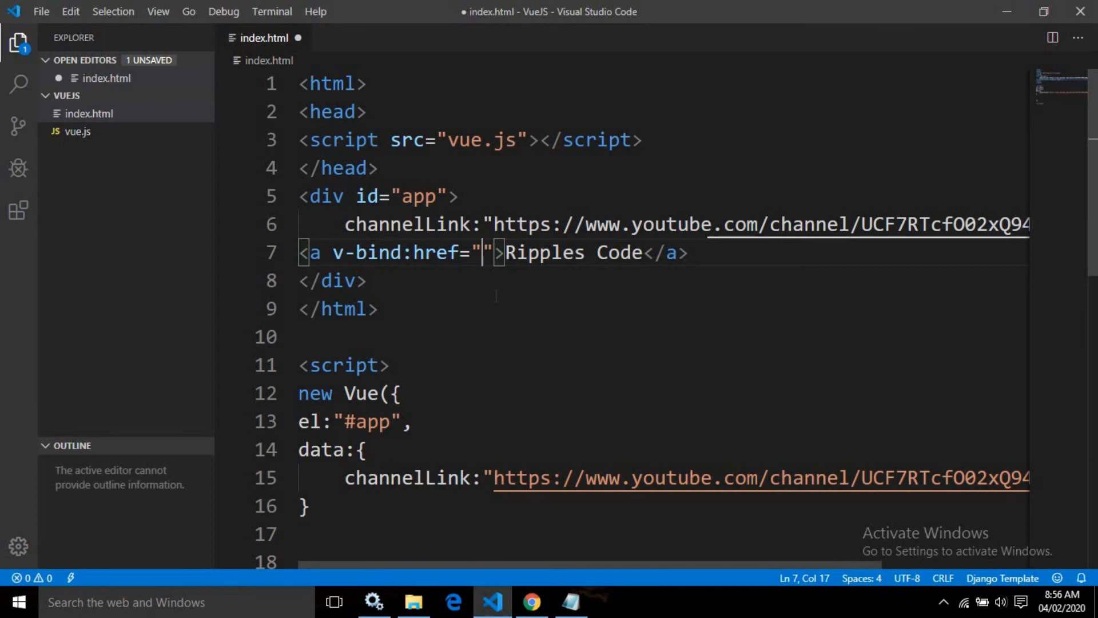
double_click(406, 477)
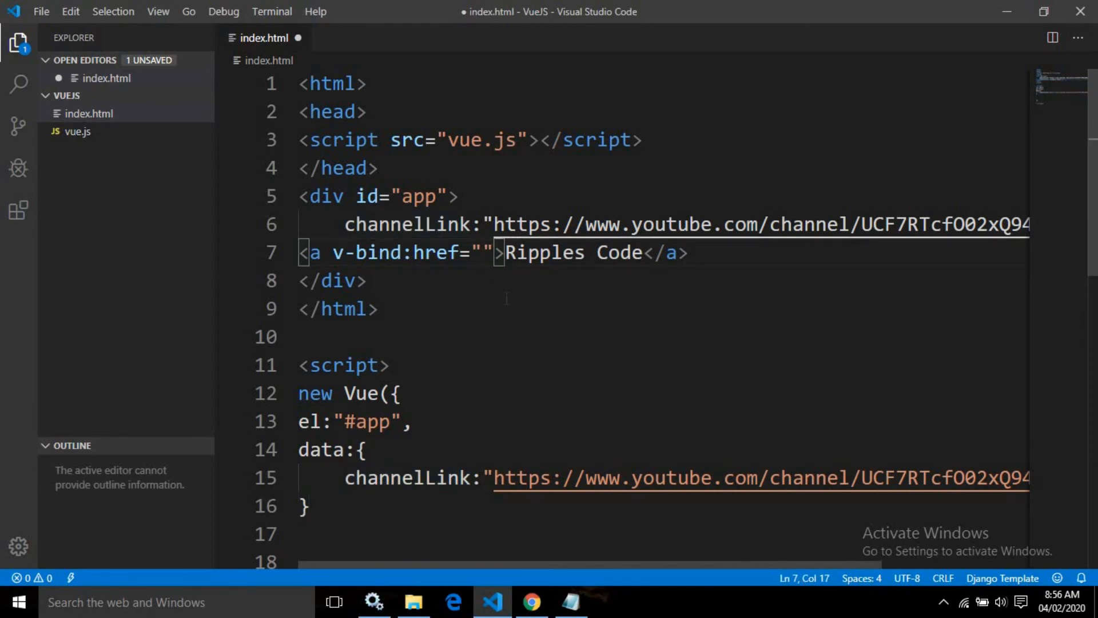
type("channelLink")
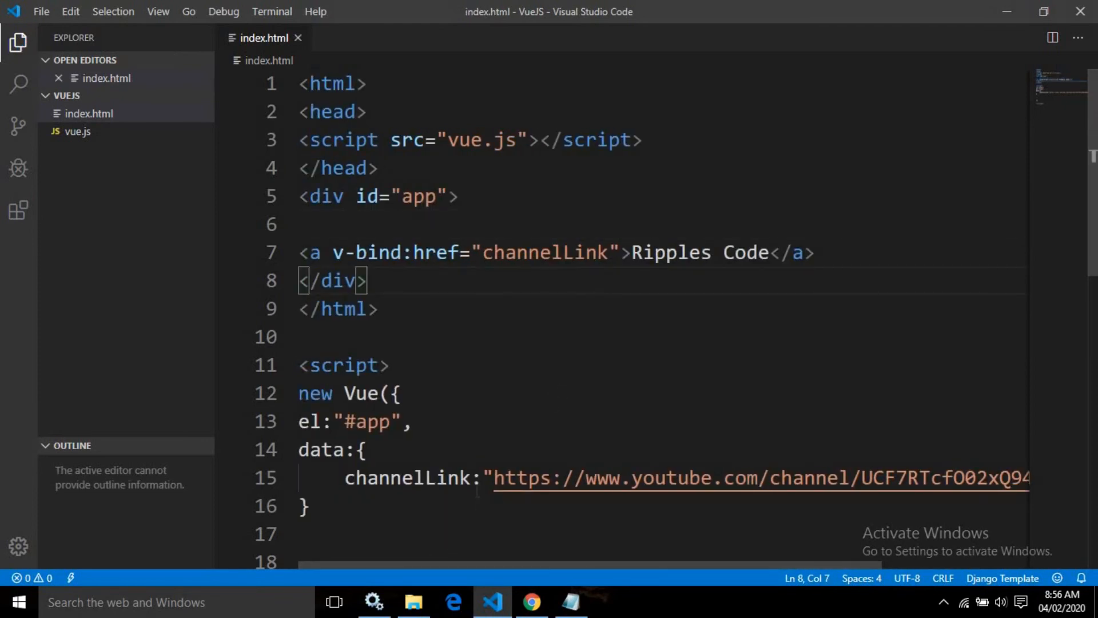
left_click(531, 602)
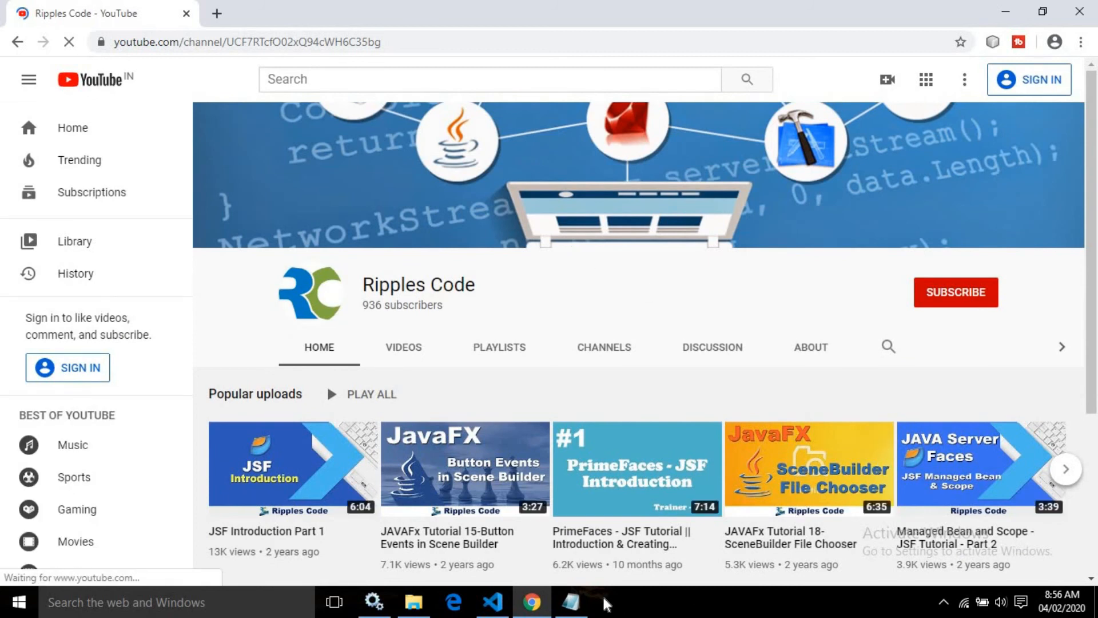
- Return to VS Code after the Ripples Code link opens the YouTube channel in Chrome
left_click(492, 608)
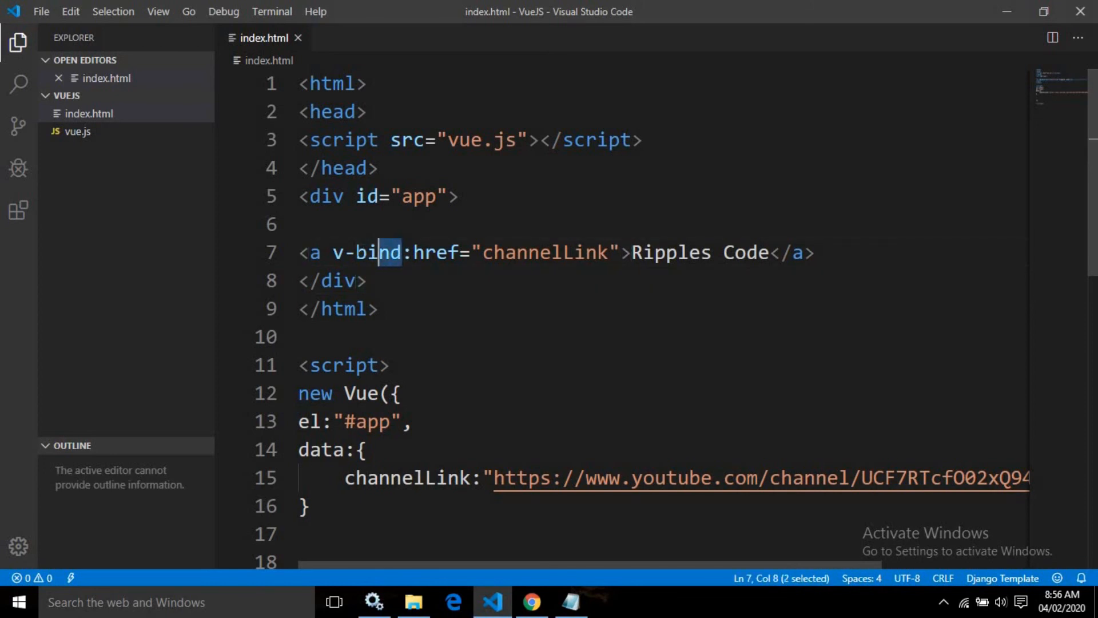
- Delete the v-bind prefix, leaving :href="channelLink", and save index.html
double_click(368, 252)
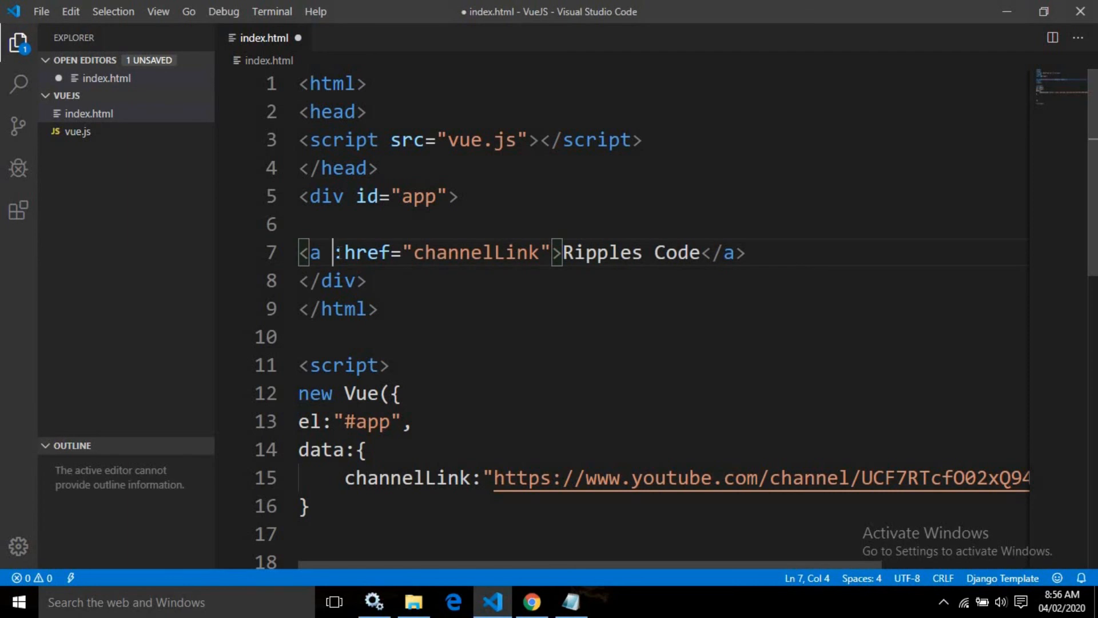
key("ctrl+s")
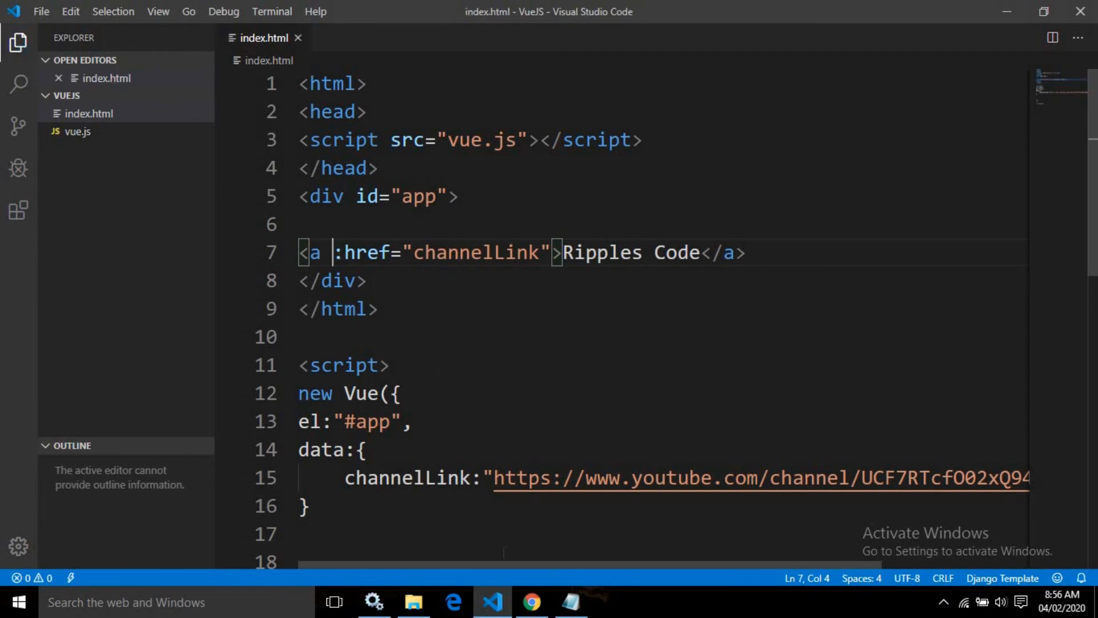
left_click(531, 602)
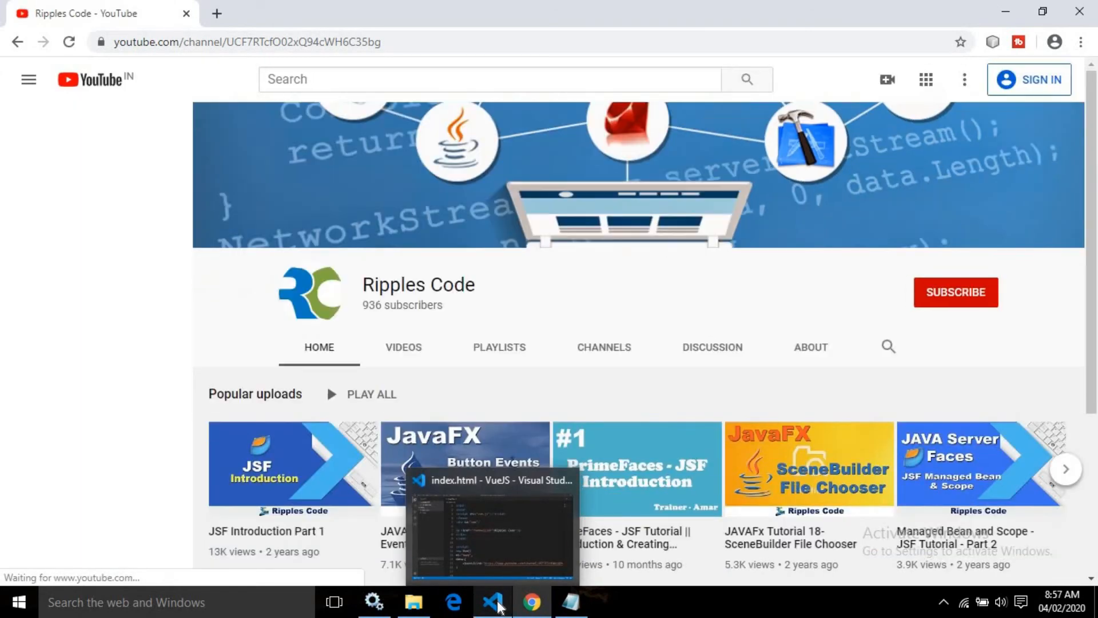
- Return to VS Code after the :href-bound link shows the Ripples Code channel page
left_click(493, 602)
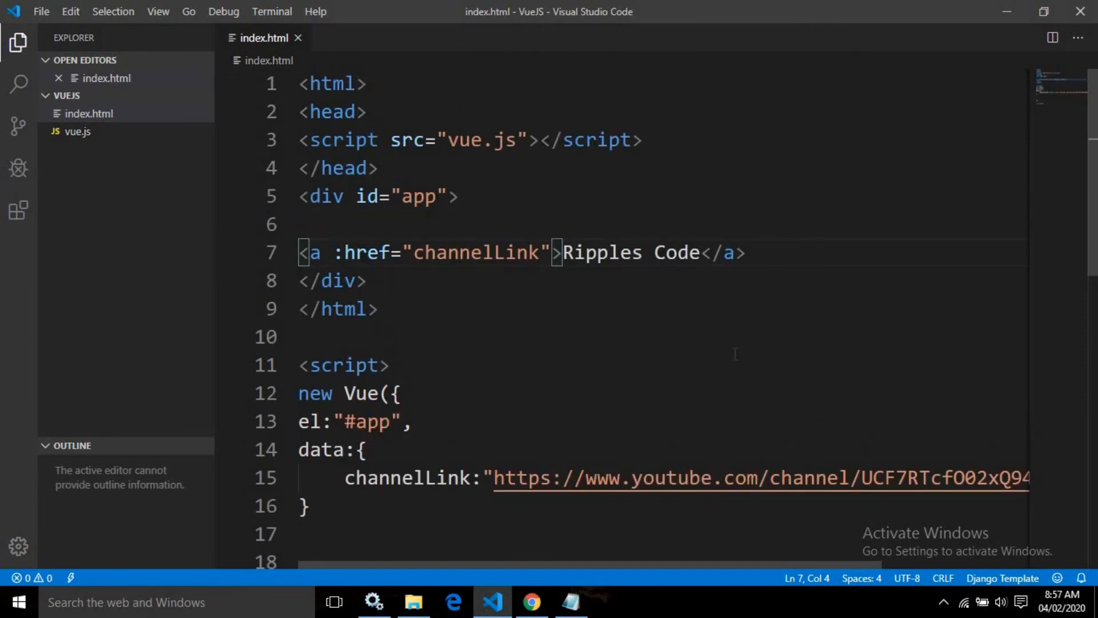
scroll("down", 3)
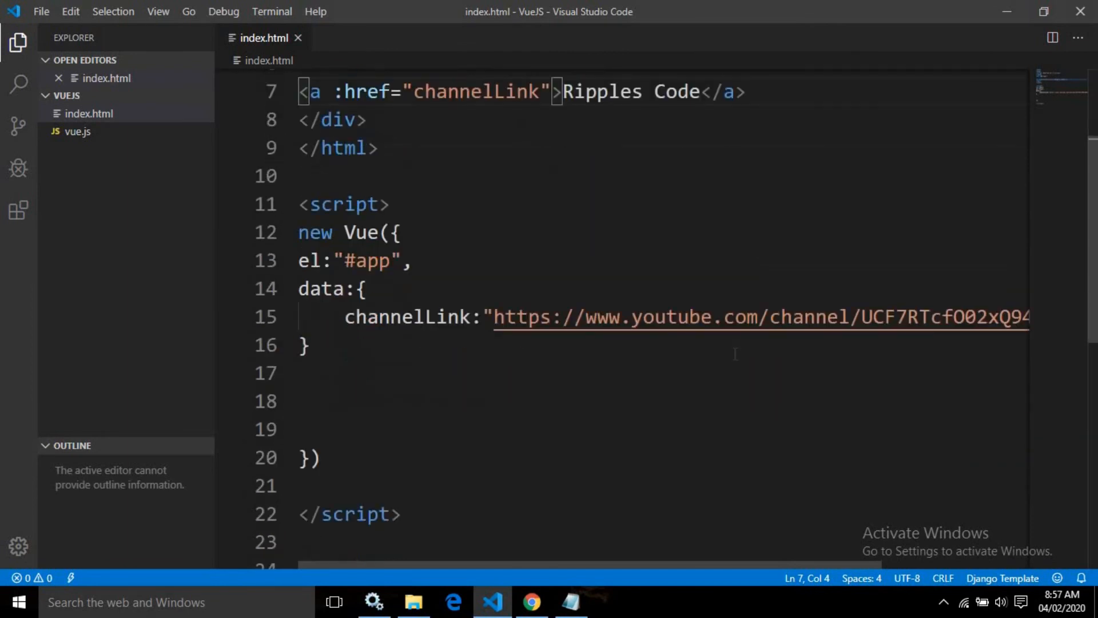